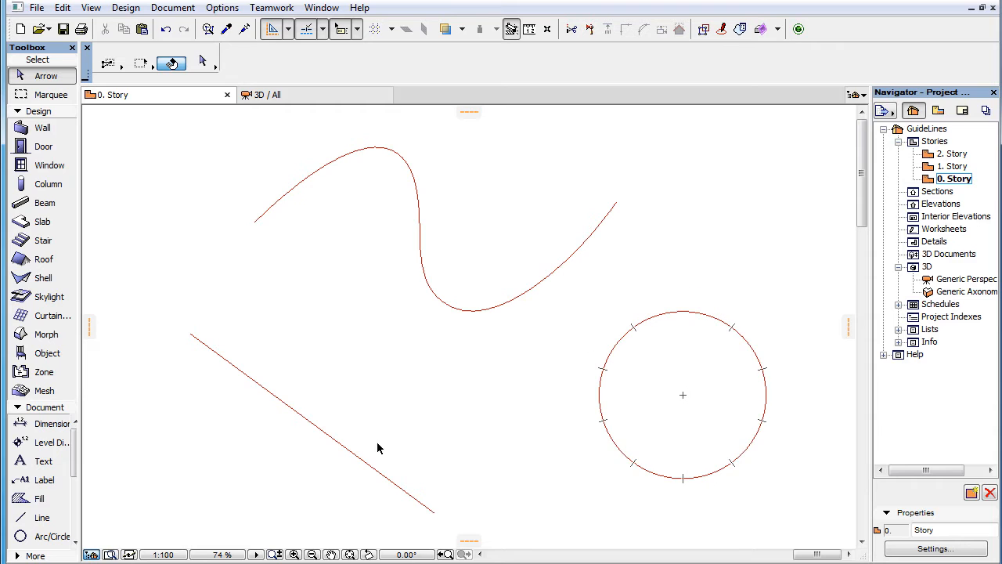
Step: Dismiss the circle's temporary snap marks by clicking empty space on the plan
left_click(361, 461)
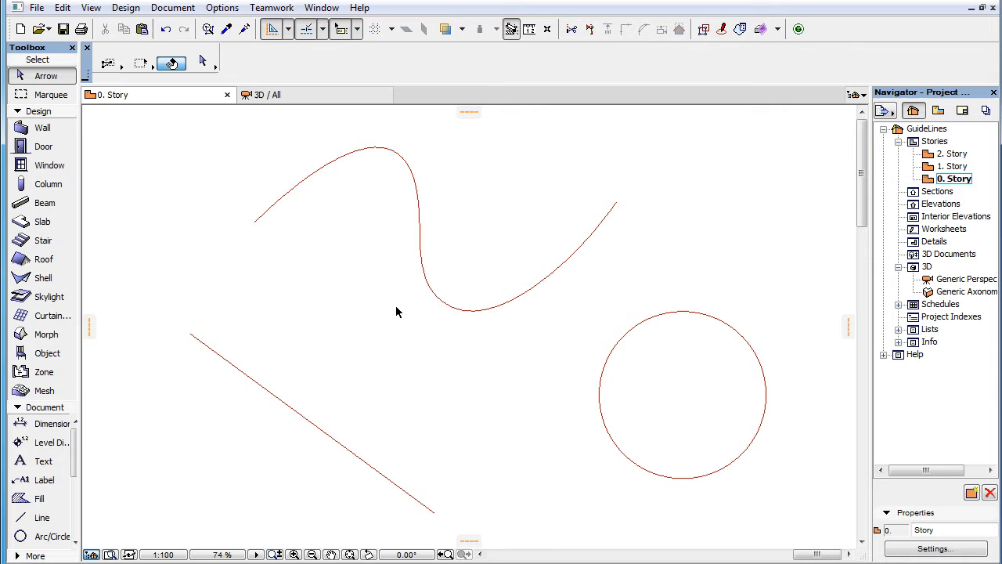
left_click(319, 28)
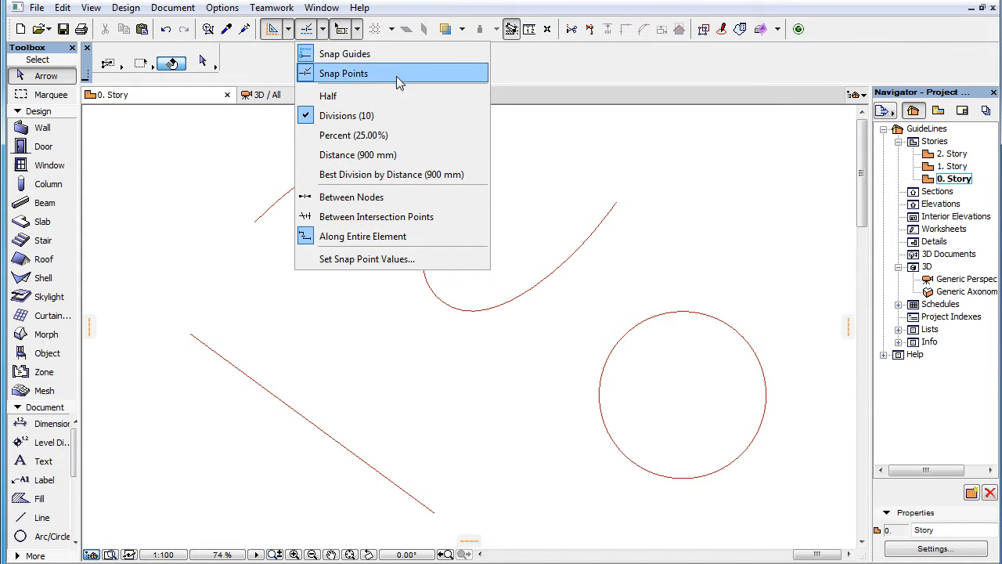
mouse_move(410, 79)
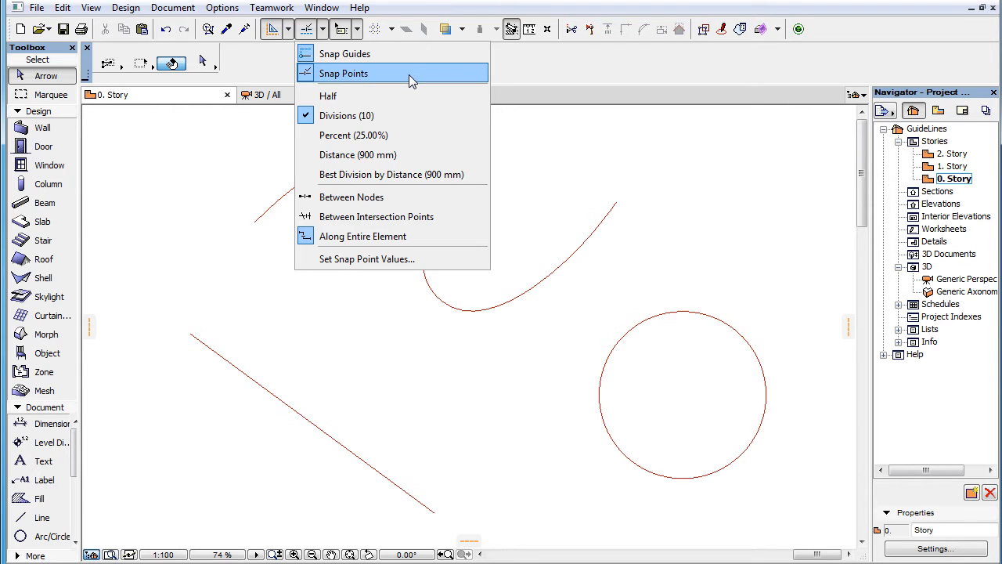
mouse_move(526, 108)
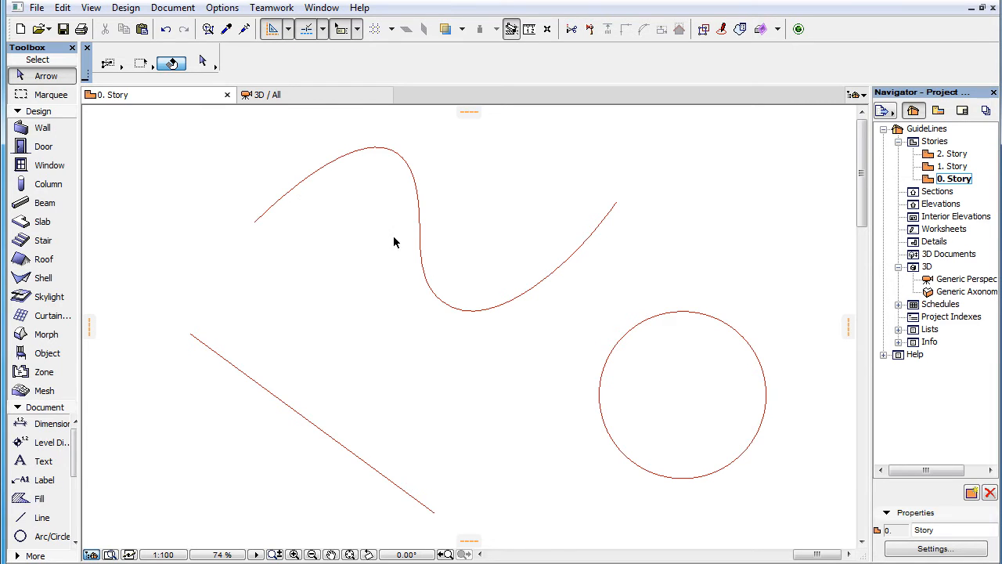
mouse_move(318, 368)
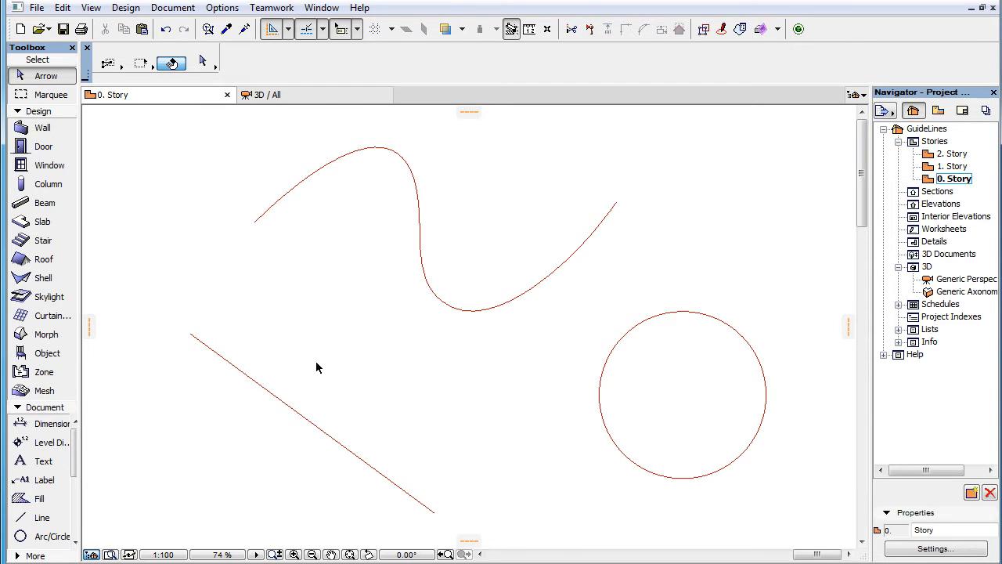
mouse_move(285, 401)
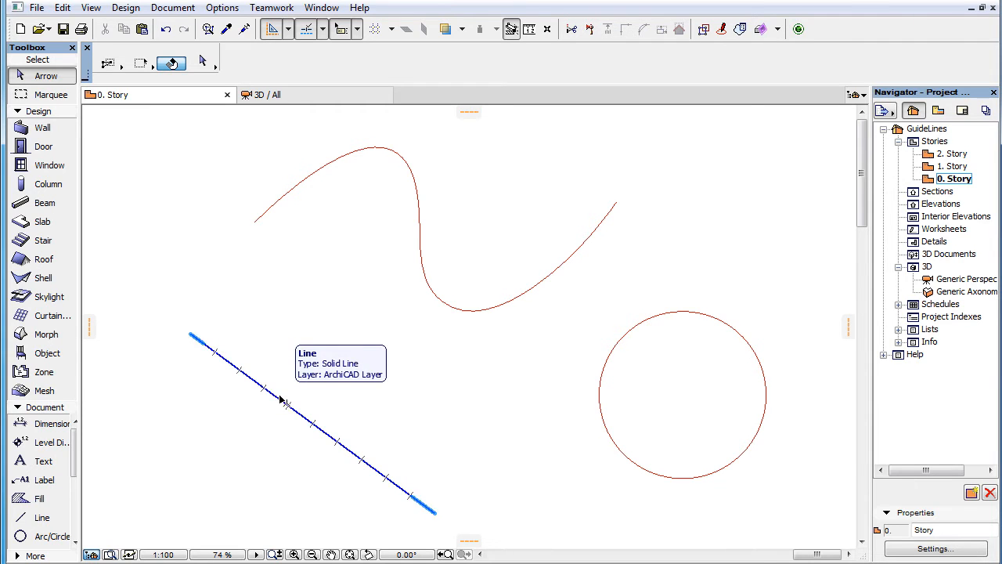
left_click(589, 360)
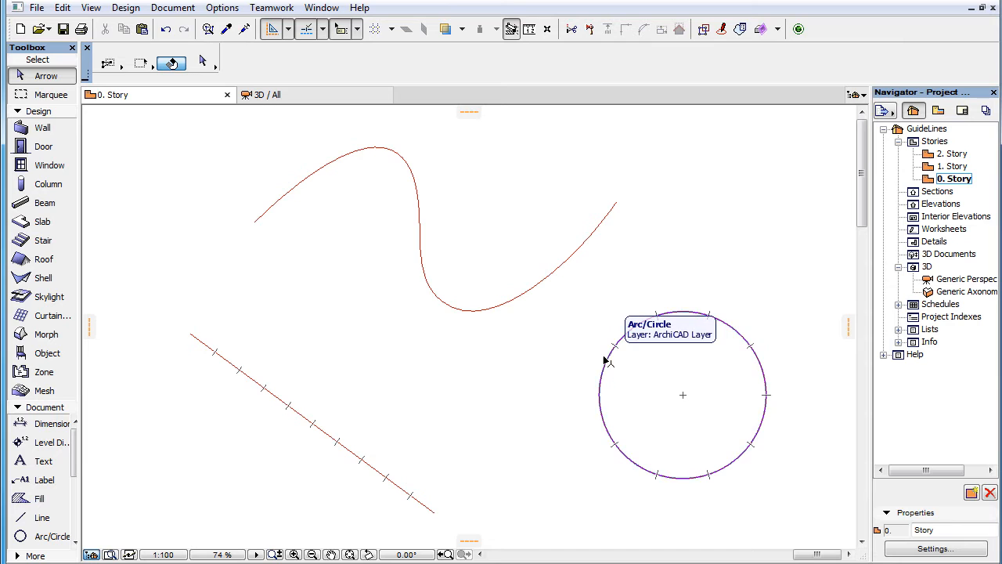
mouse_move(391, 351)
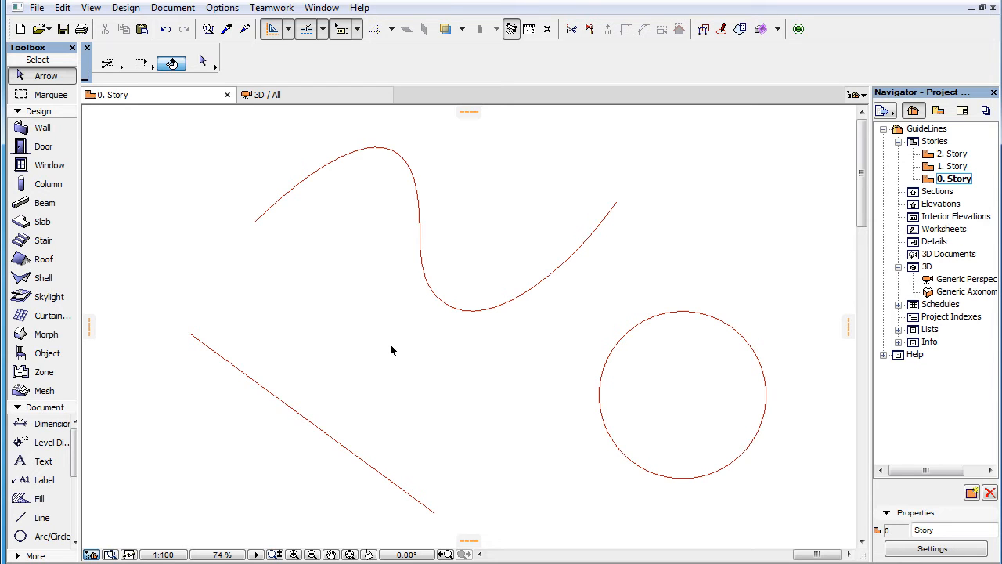
mouse_move(326, 354)
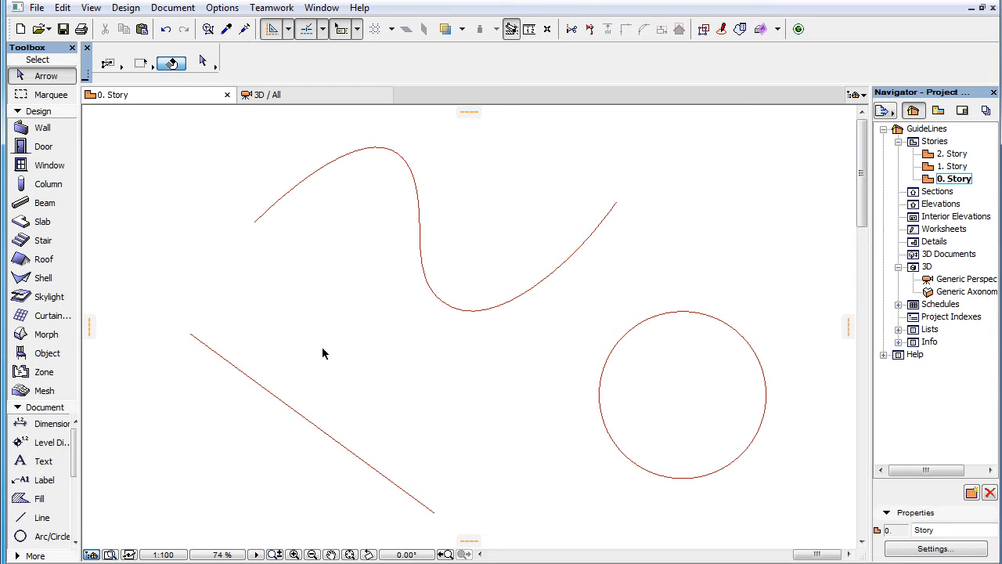
mouse_move(296, 358)
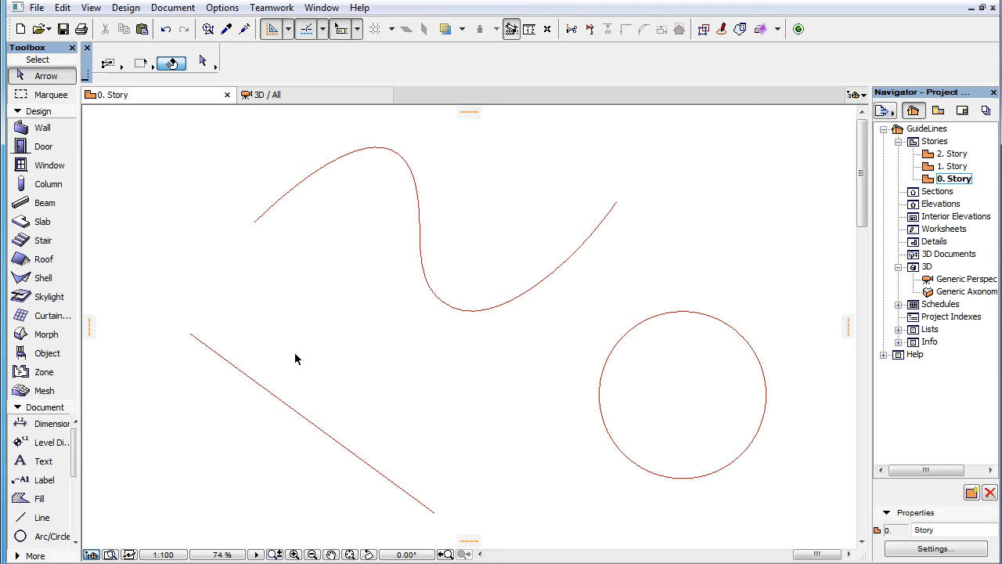
mouse_move(266, 388)
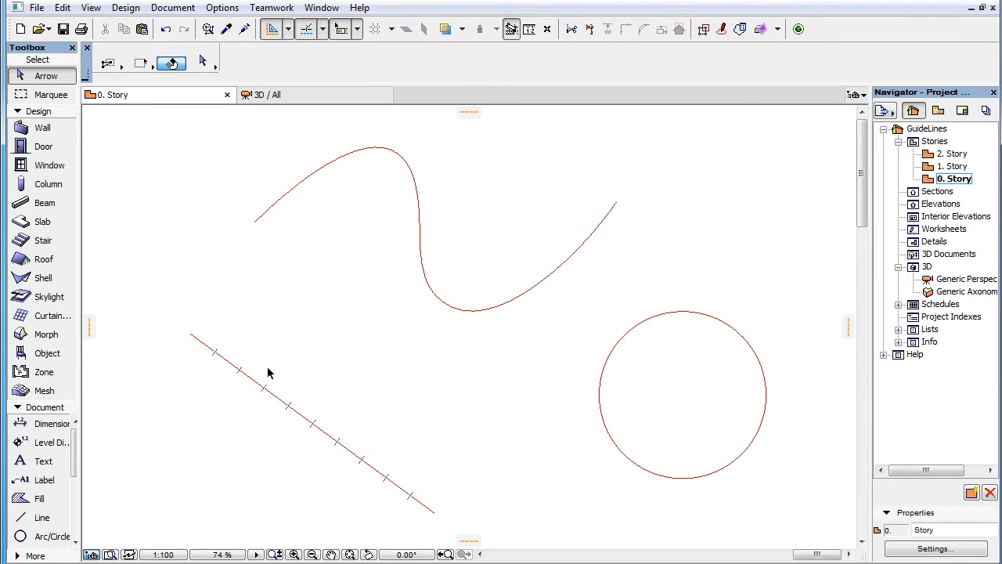
mouse_move(253, 382)
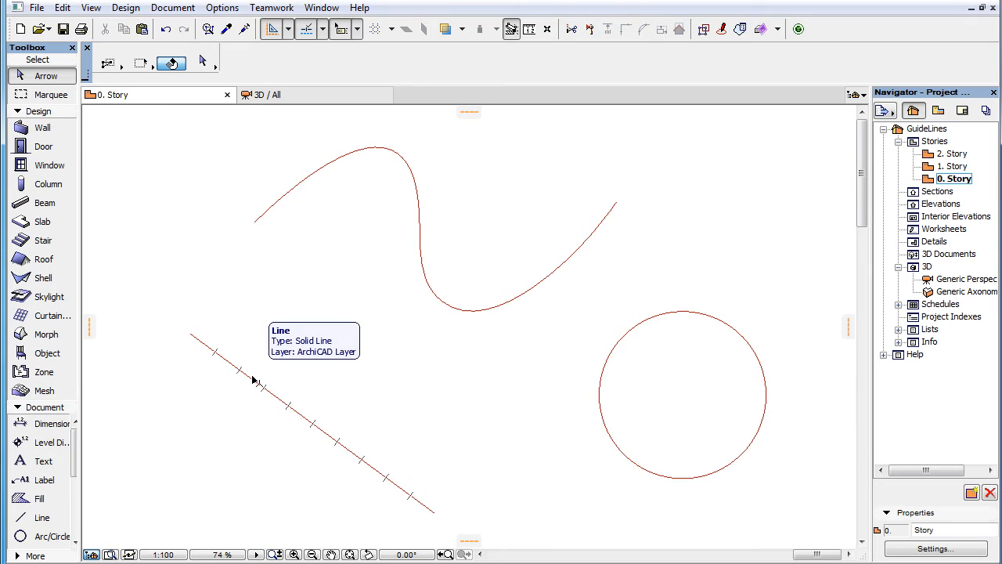
Step: Shift+click the diagonal line so its ten-part division marks persist as a snap reference
left_click(258, 383)
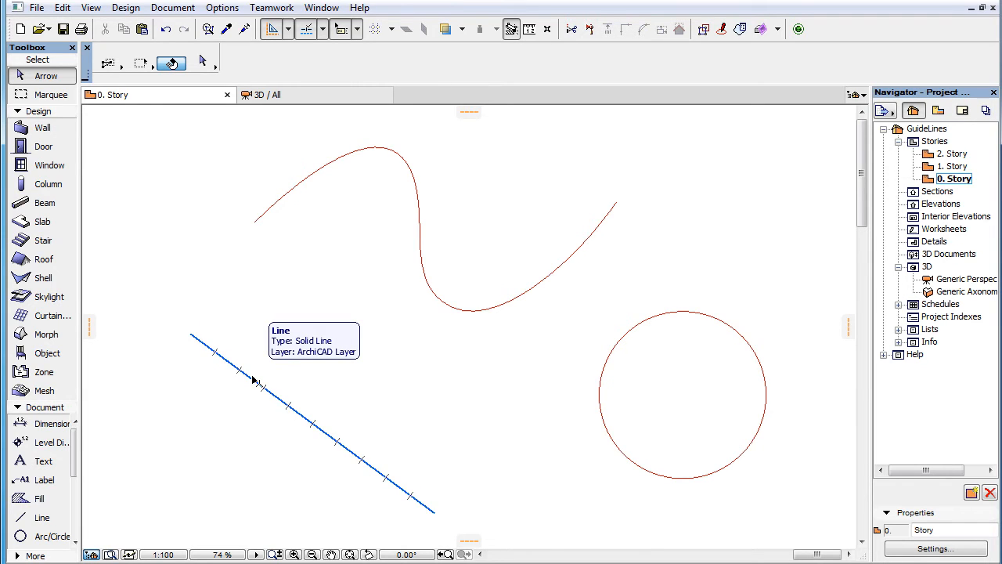
mouse_move(327, 268)
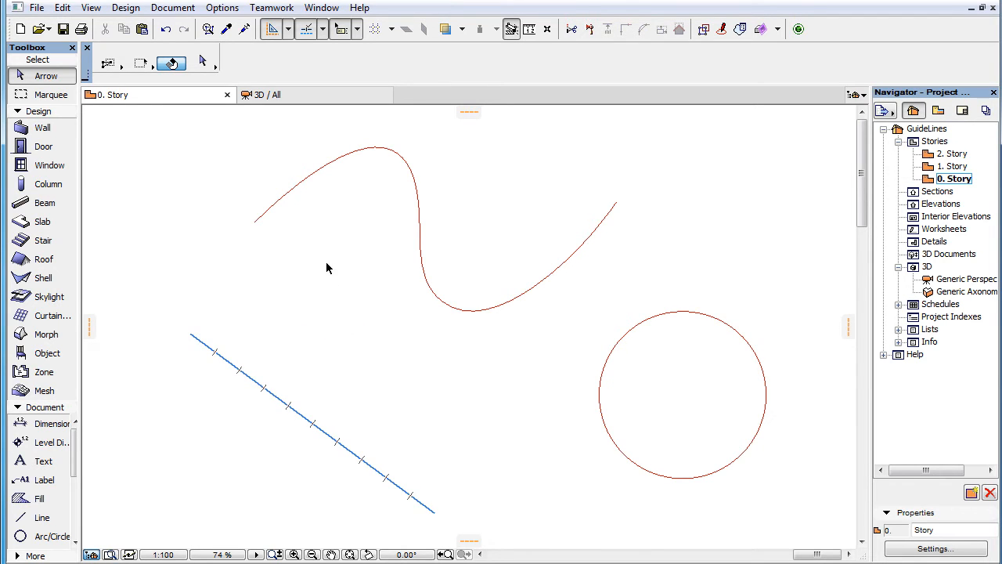
mouse_move(323, 251)
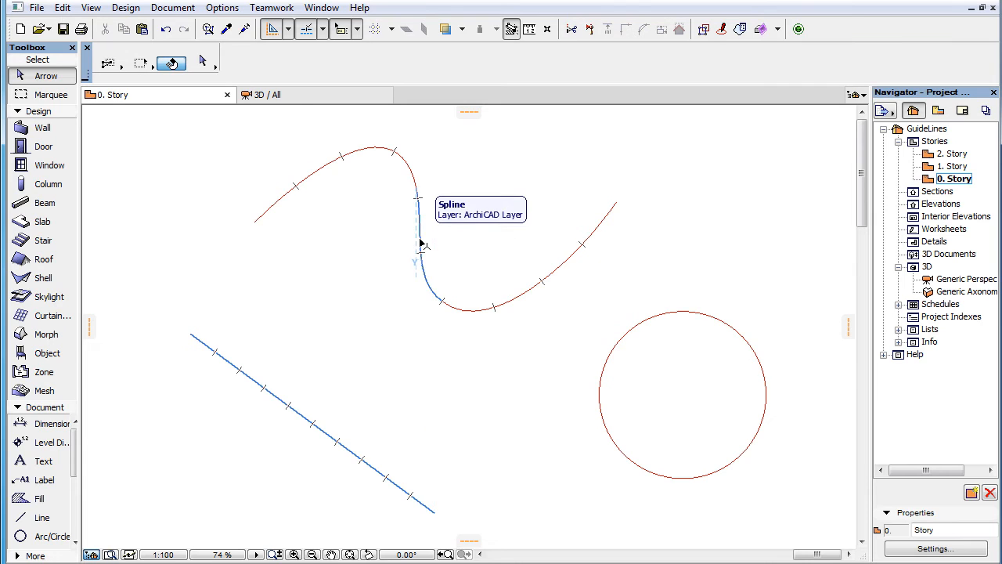
mouse_move(354, 298)
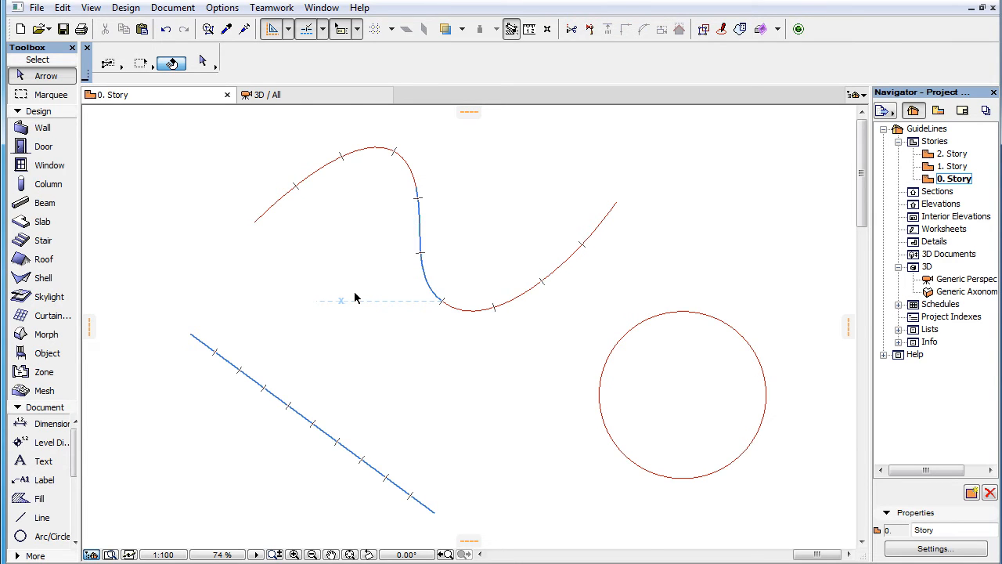
Step: Clear the line's snap reference and switch Snap Points to Along Entire Element
left_click(373, 310)
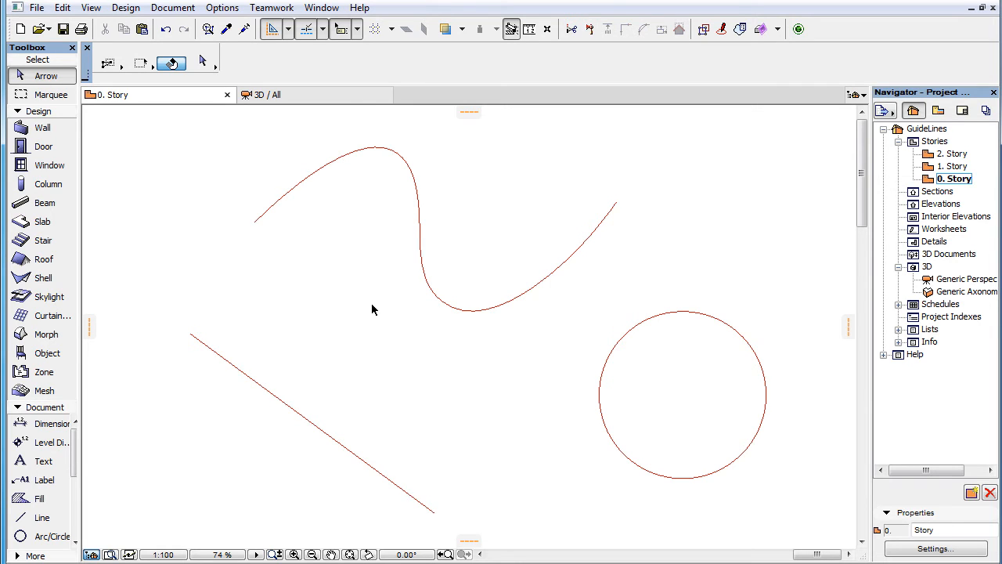
mouse_move(370, 281)
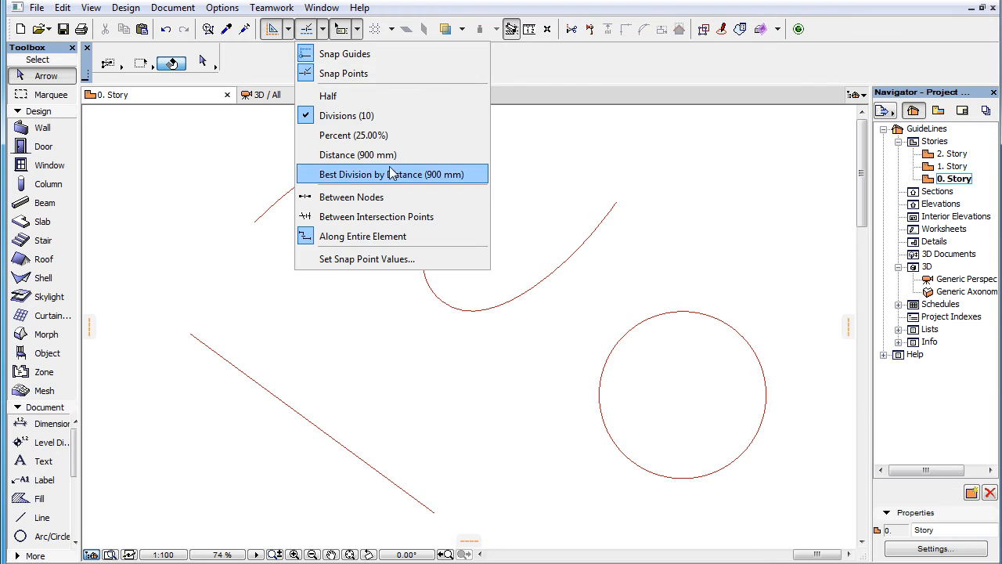
mouse_move(429, 235)
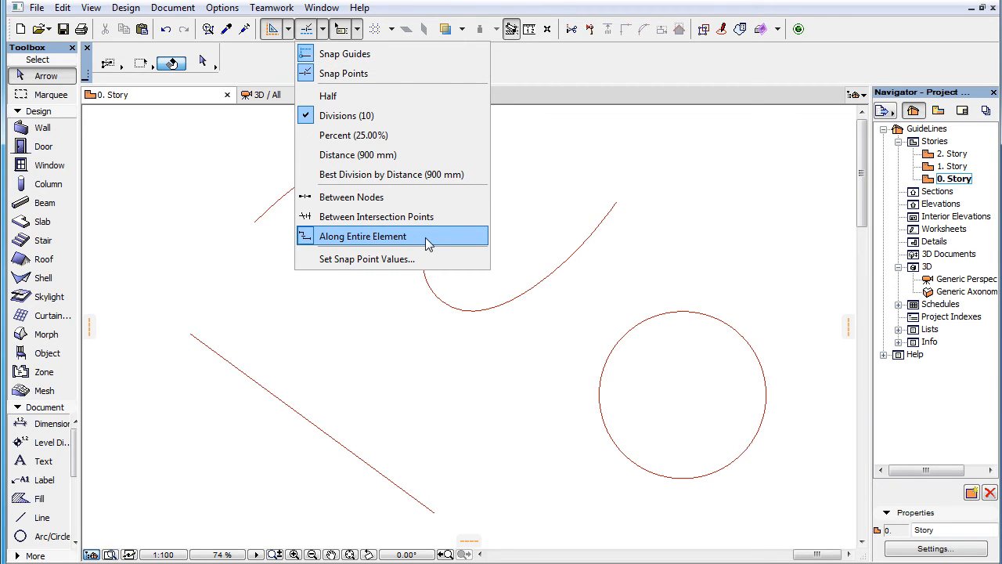
left_click(363, 235)
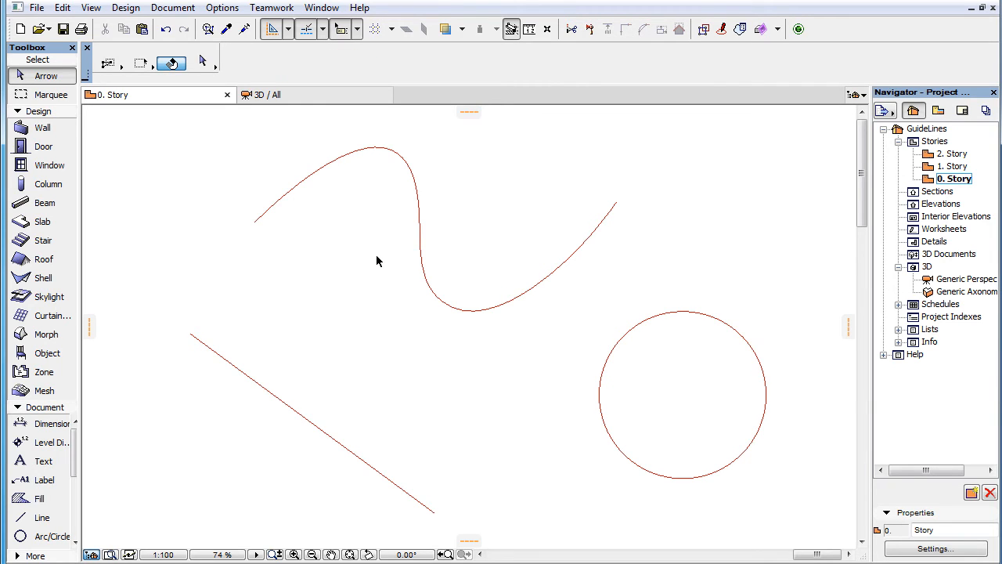
mouse_move(420, 238)
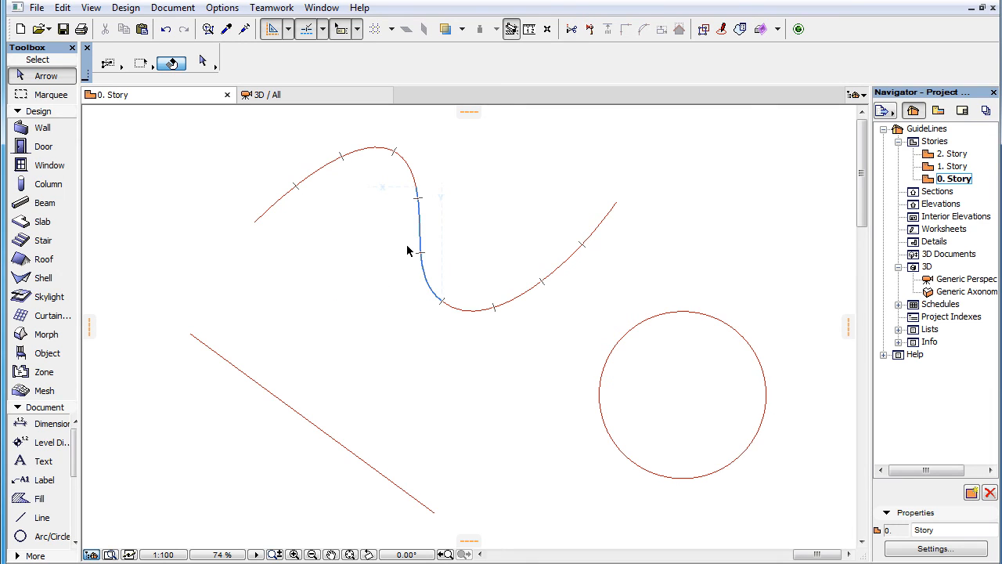
Step: Mark the spline as a snap reference, then set Snap Points back to Between Nodes
left_click(341, 276)
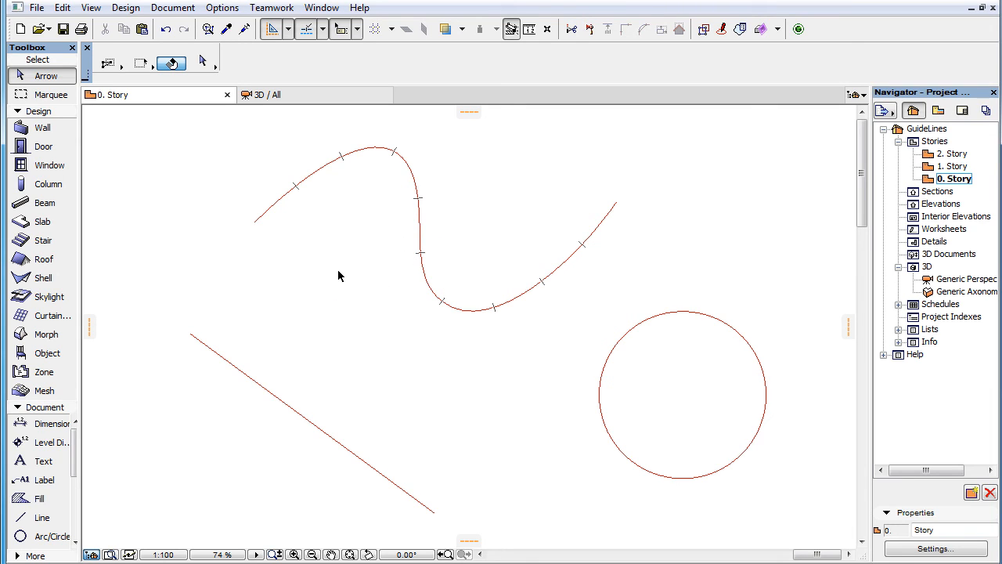
left_click(323, 29)
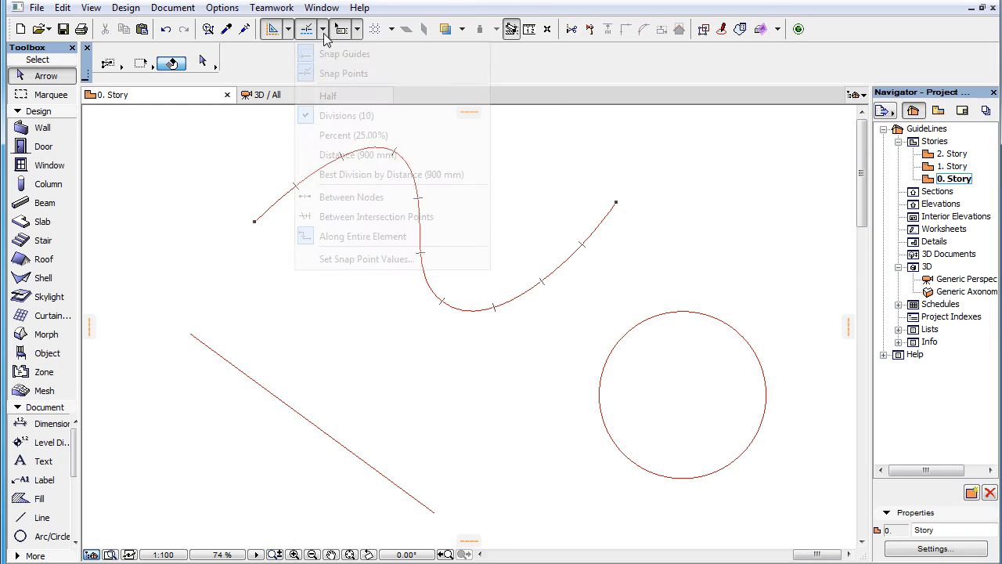
left_click(351, 198)
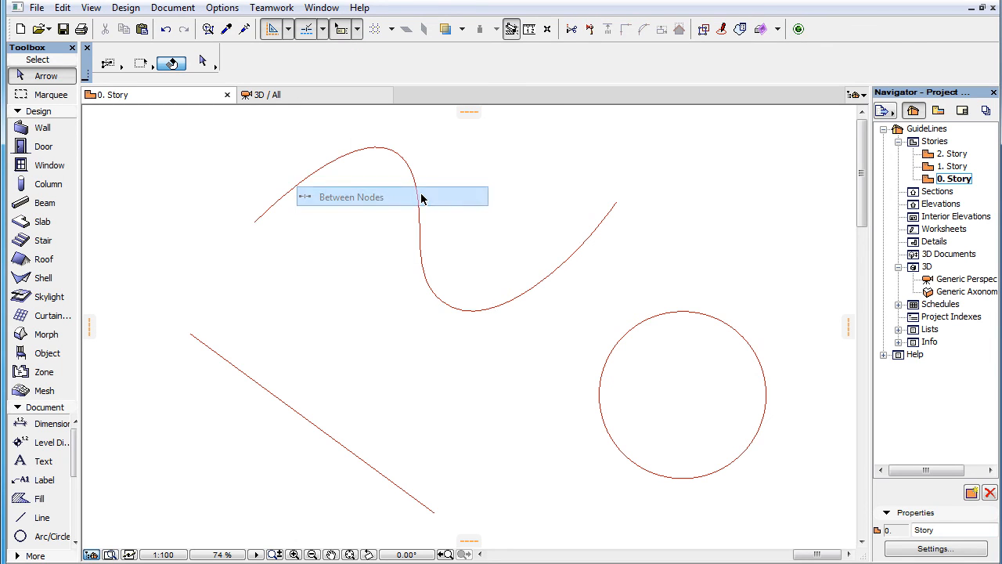